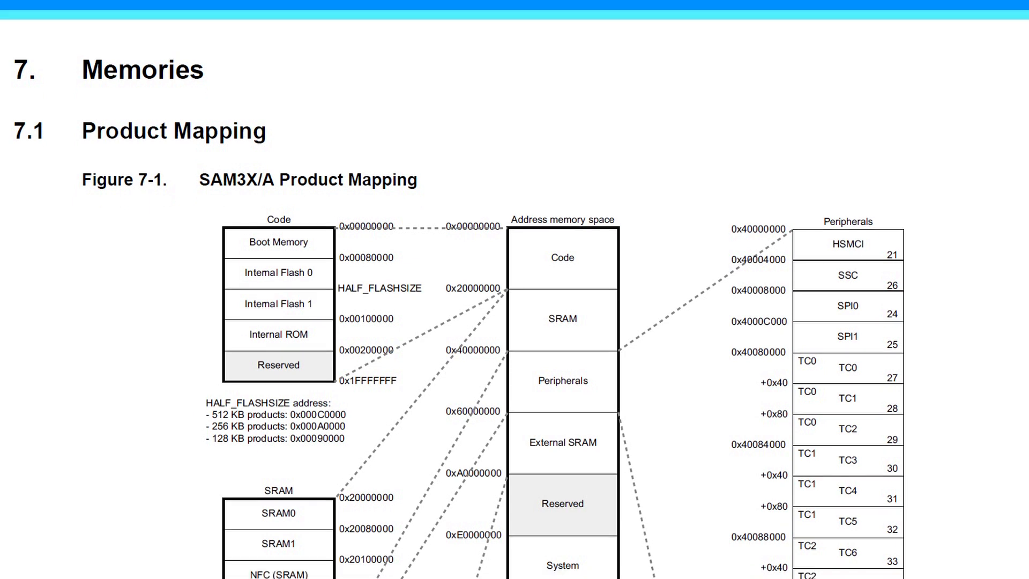
- Scroll through sam3x8e.h's RoReg/WoReg typedefs, then bring up component_adc.h's Adc register struct
scroll("down", 3)
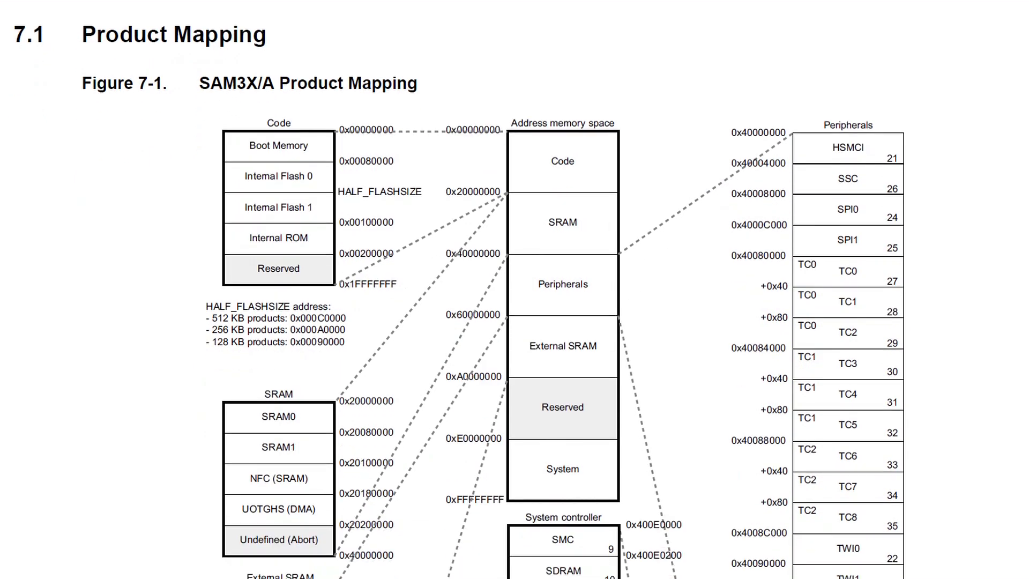
scroll("down", 3)
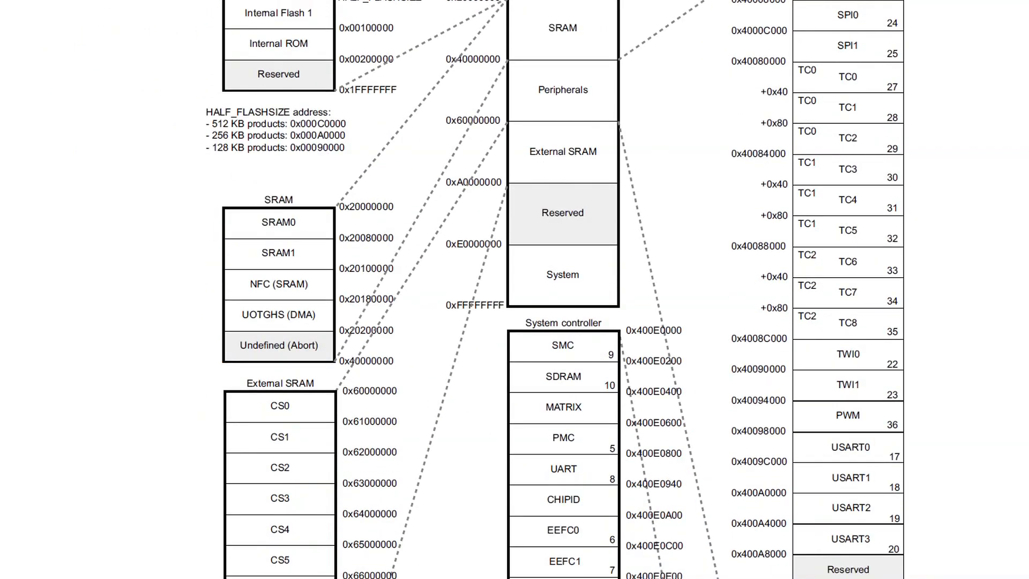
scroll("down", 3)
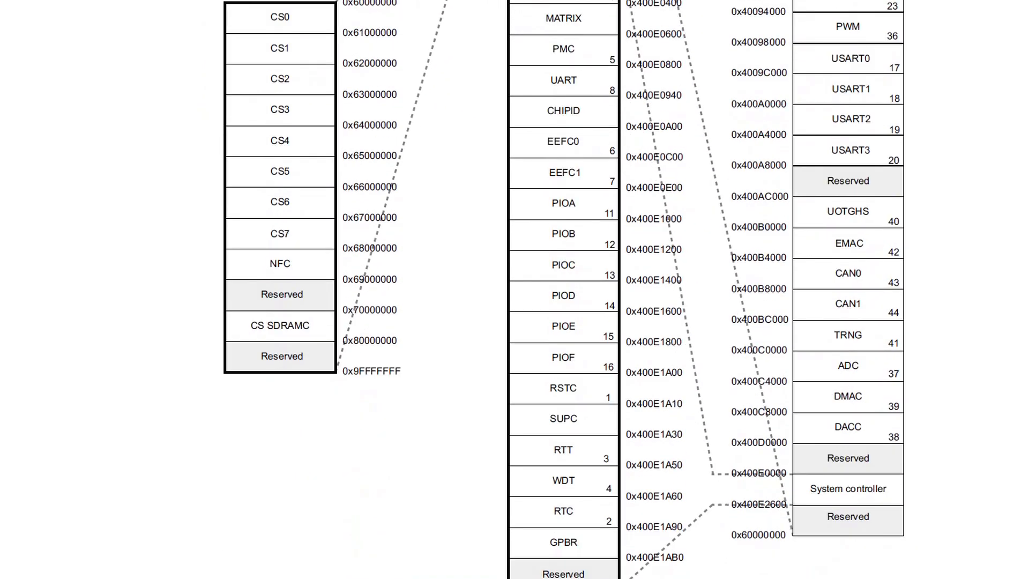
scroll("down", 3)
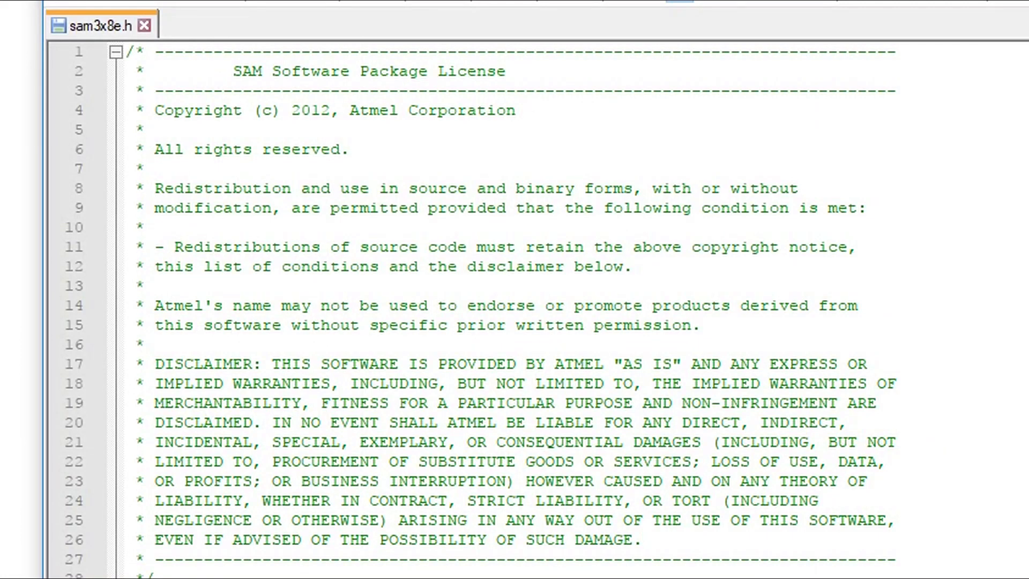
scroll("down", 3)
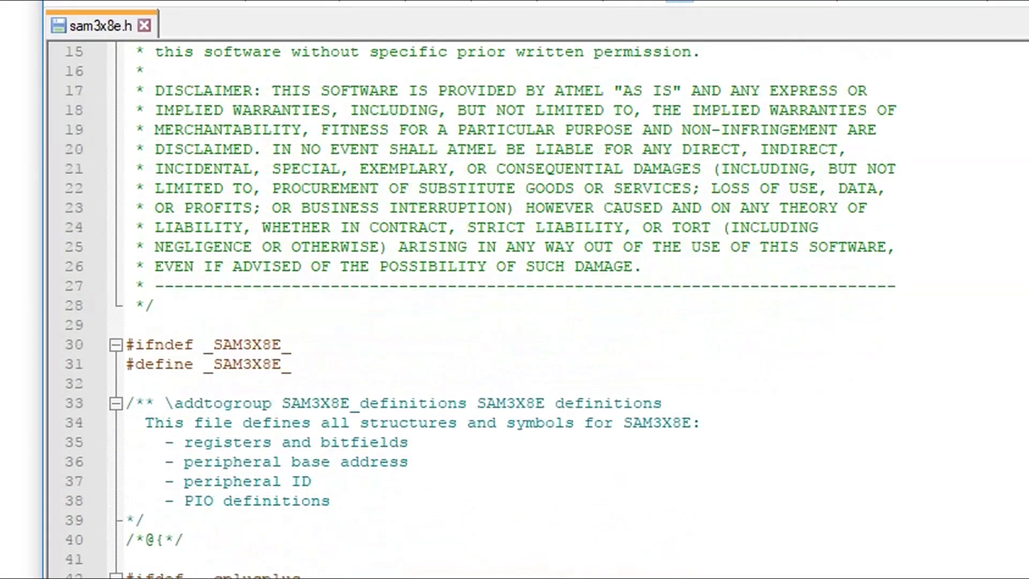
scroll("down", 3)
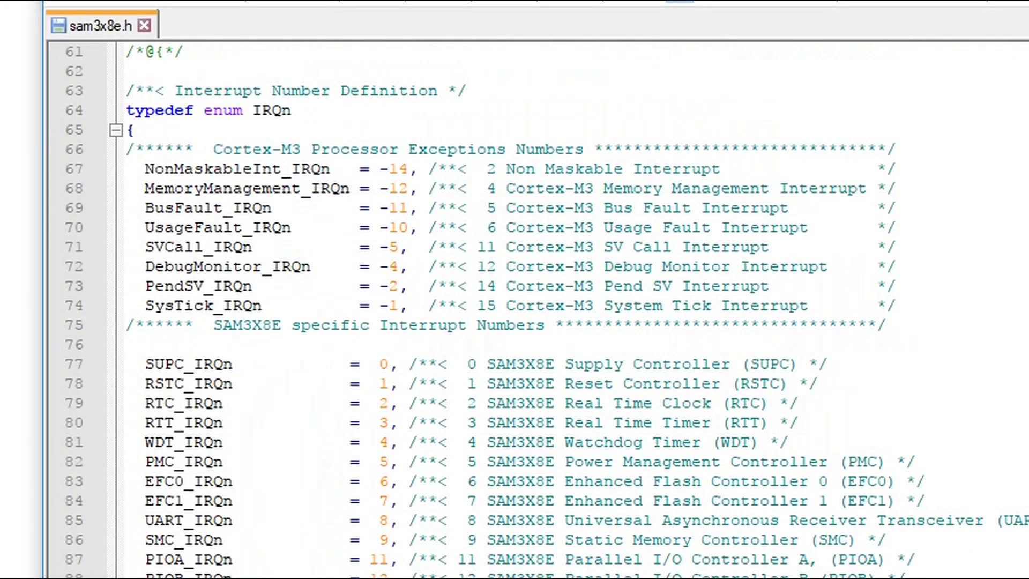
scroll("down", 3)
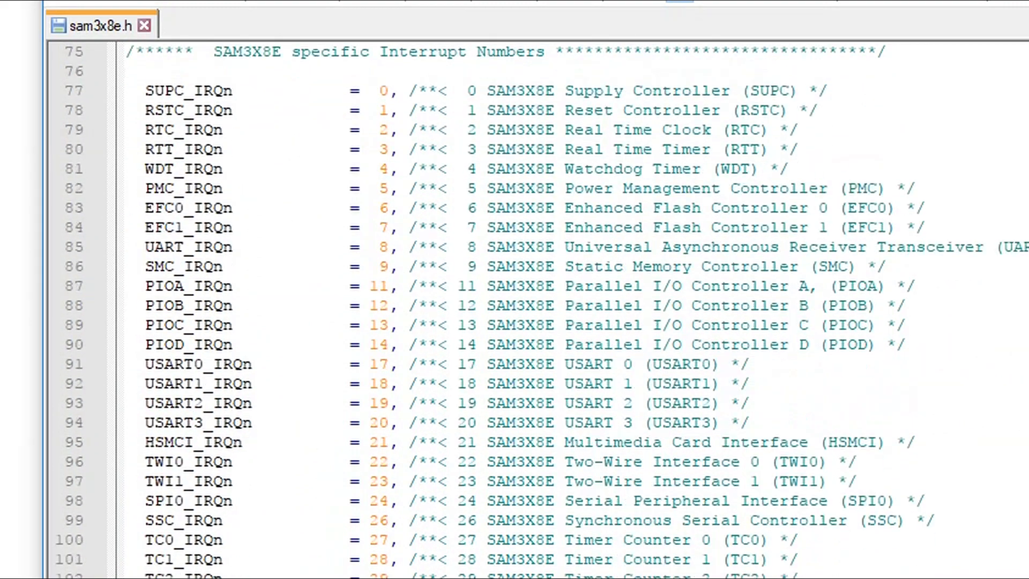
scroll("down", 3)
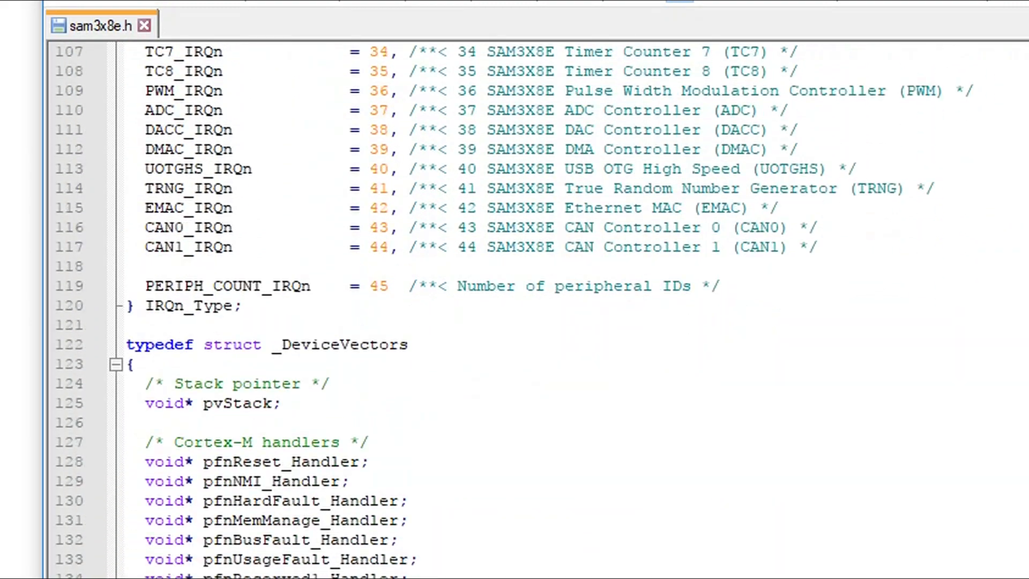
scroll("down", 3)
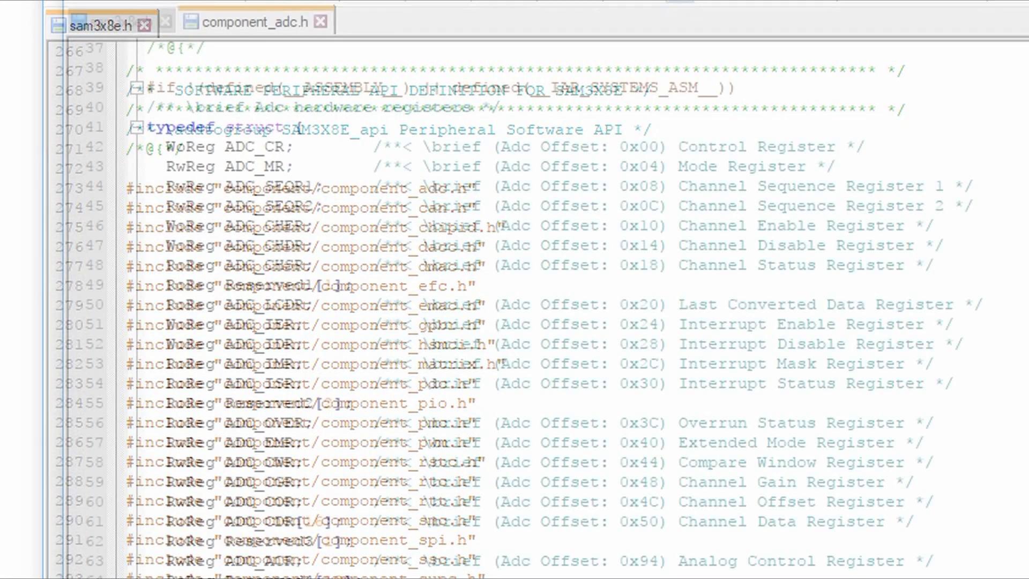
left_click(249, 22)
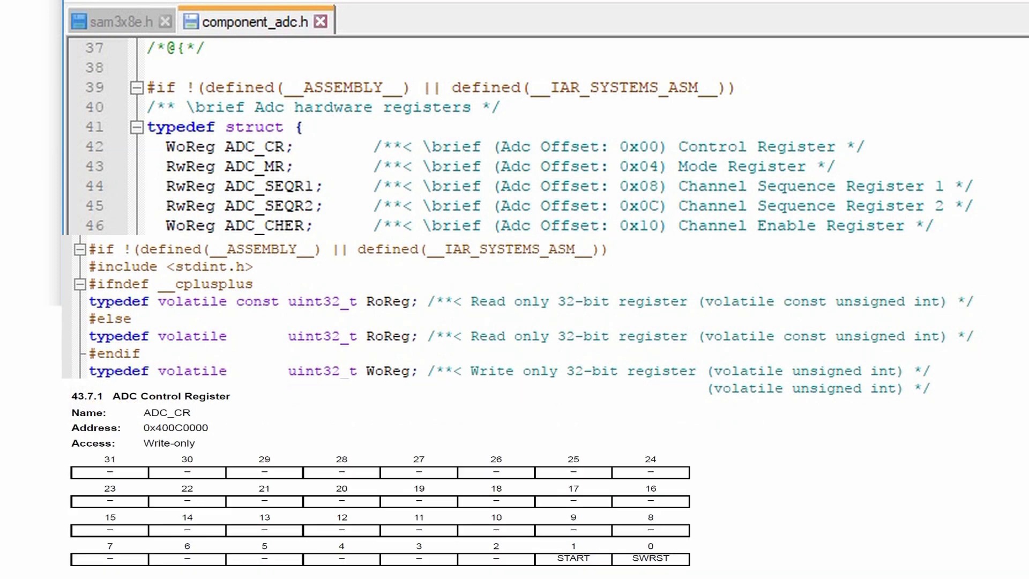
scroll("down", 3)
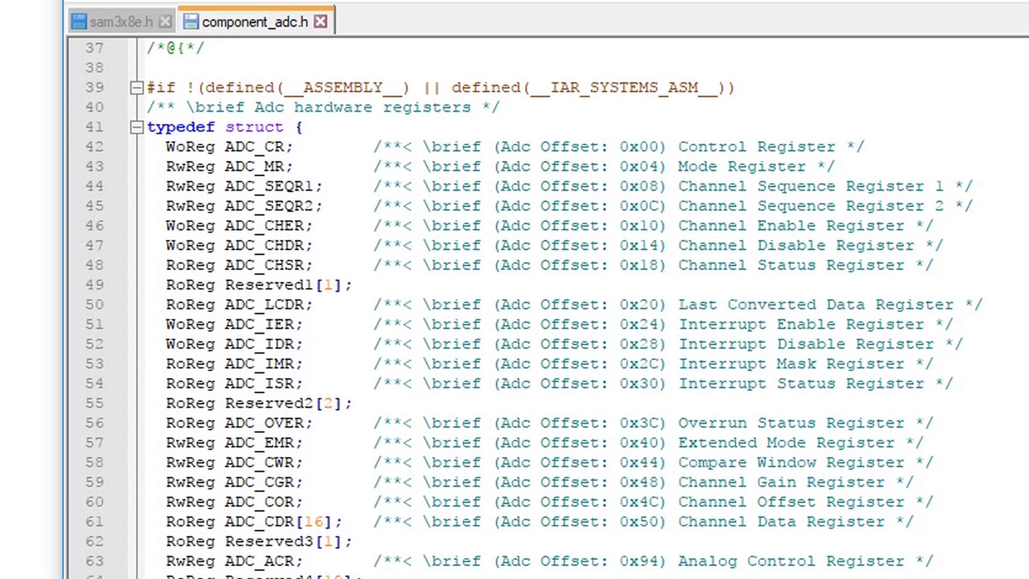
scroll("down", 3)
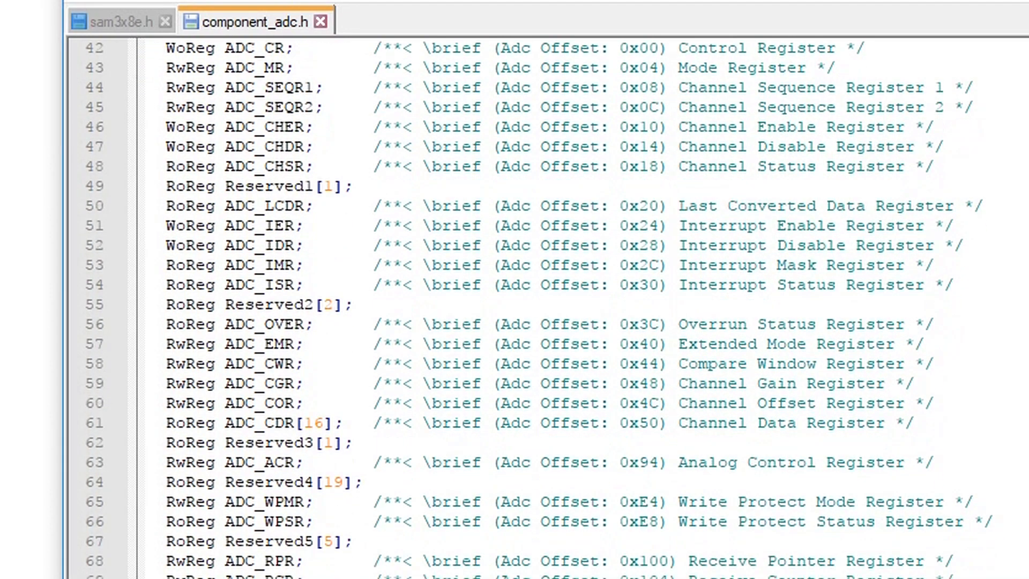
scroll("down", 3)
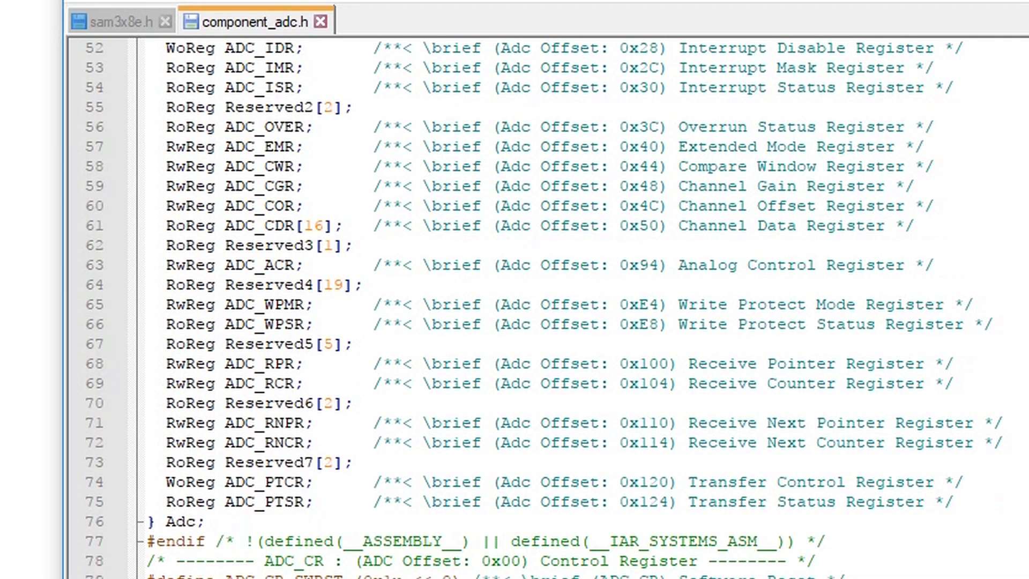
scroll("down", 3)
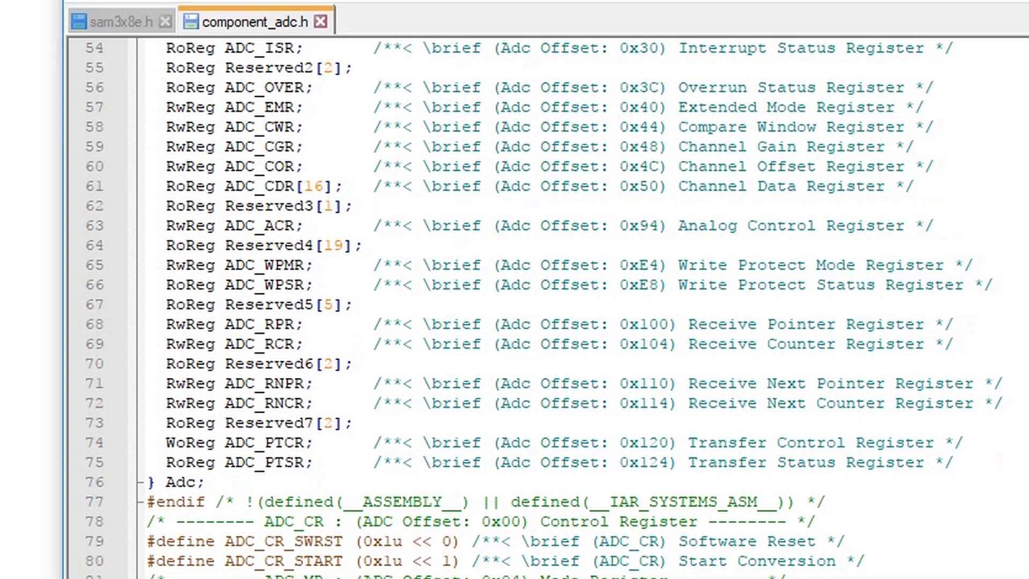
scroll("down", 3)
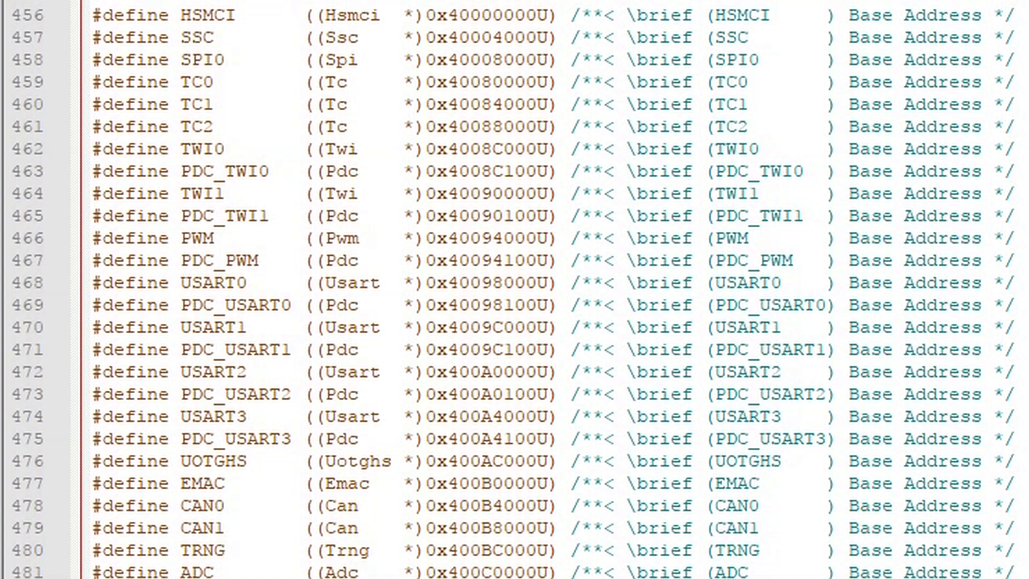
- Scroll the base-address #define list past ADC (0x400C0000U) to PDC_ADC, DACC, PMC, CHIPID and PIO
scroll("down", 3)
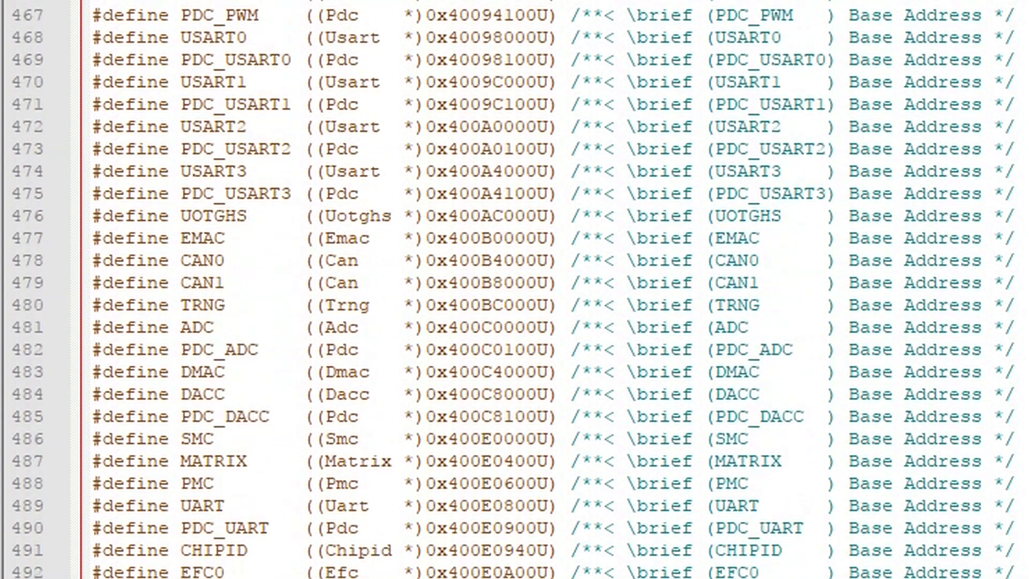
scroll("down", 3)
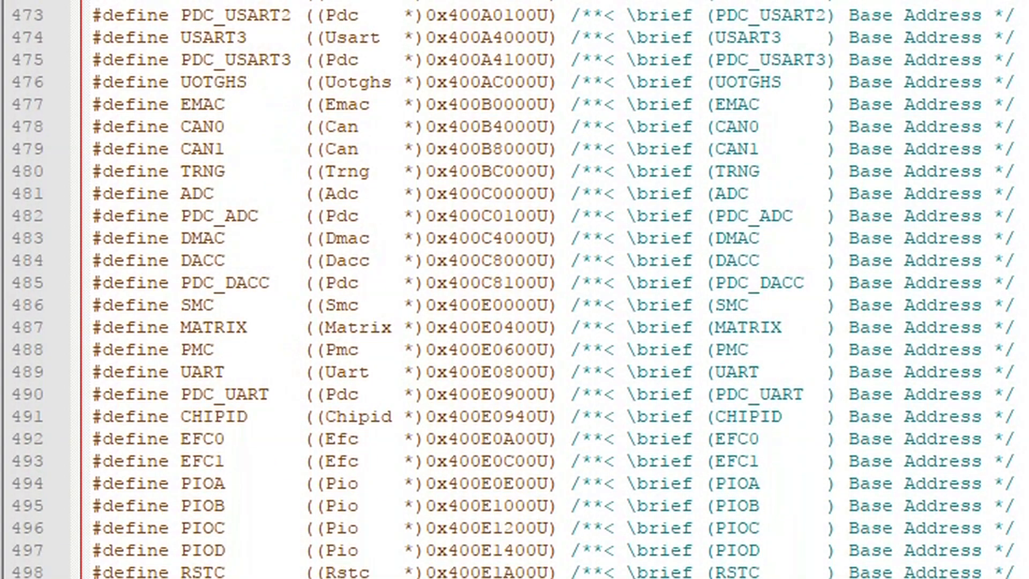